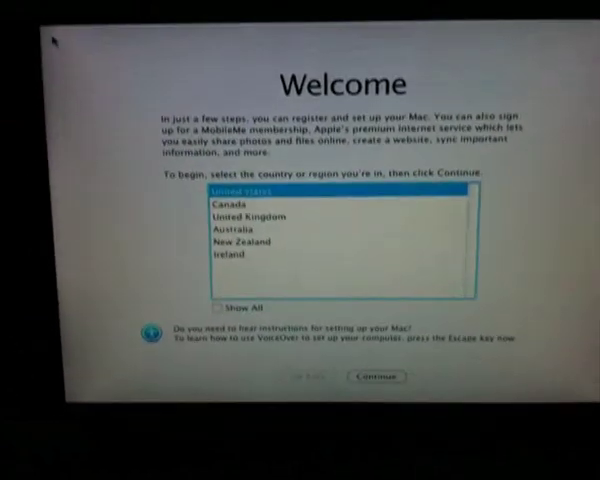
# Step: Accept the country, pick the British keyboard layout, and skip past the Apple ID screen
pyautogui.click(230, 209)
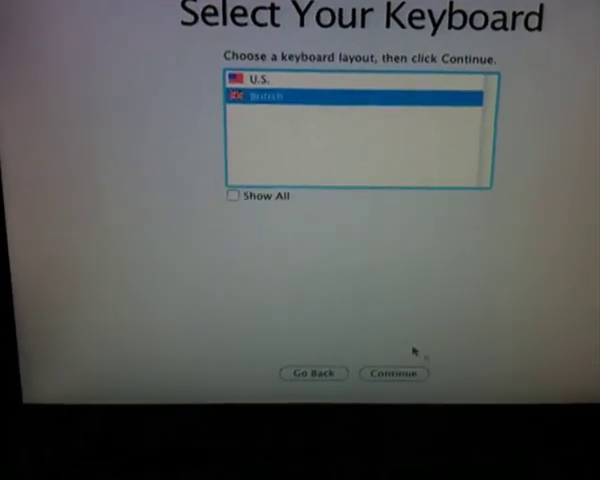
pyautogui.click(393, 373)
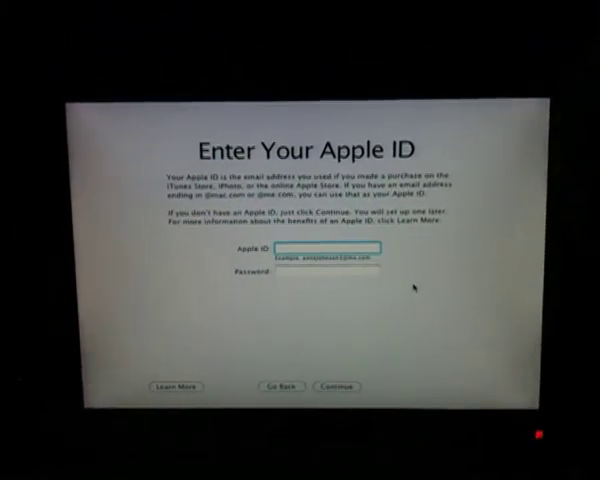
pyautogui.click(336, 387)
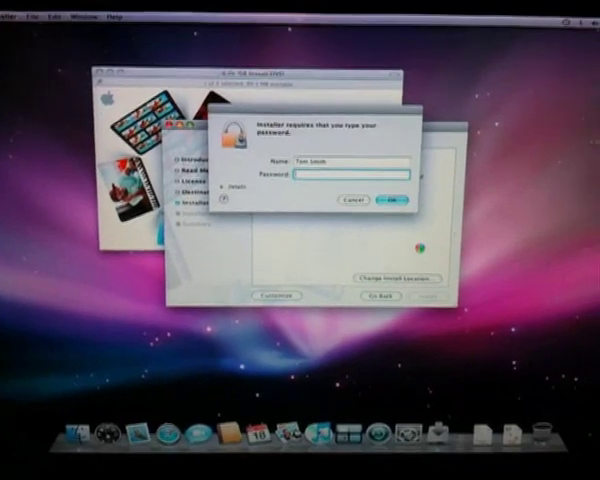
# Step: Confirm the administrator password so the iLife installer begins preparing
pyautogui.click(390, 200)
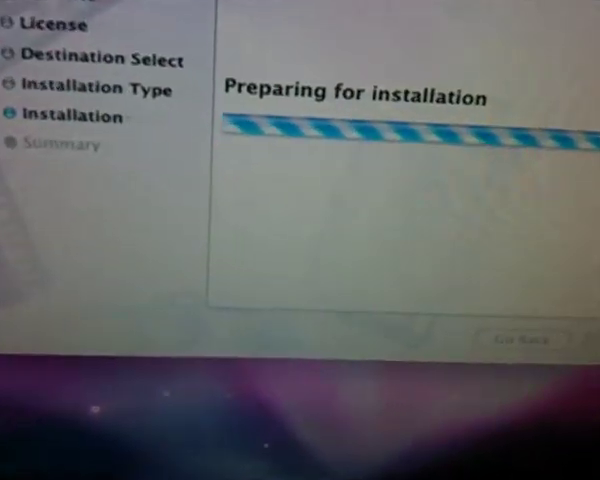